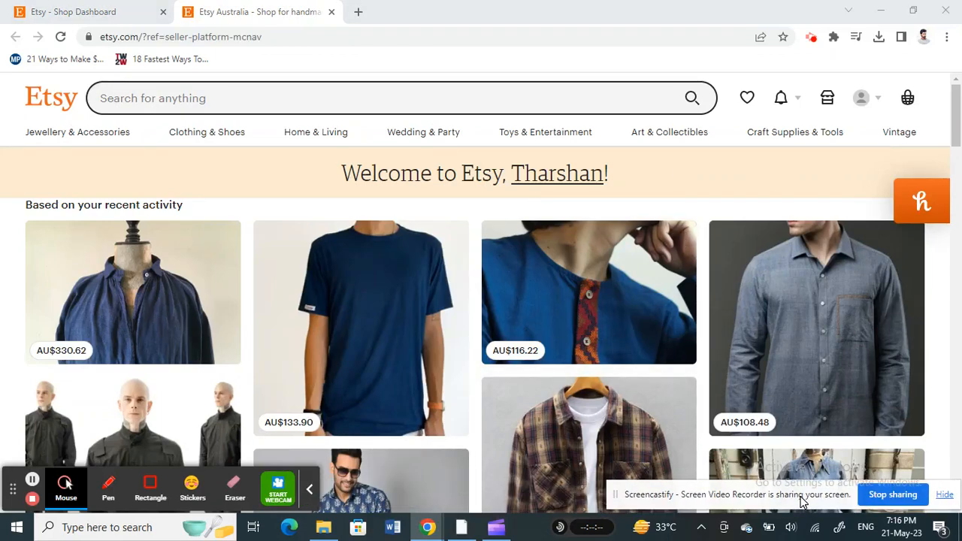
mouse_move(575, 294)
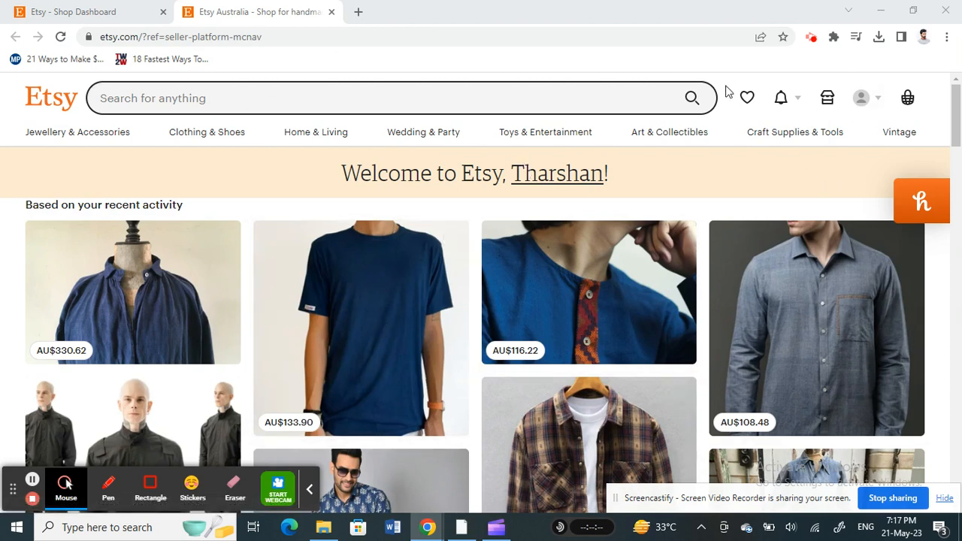
mouse_move(826, 97)
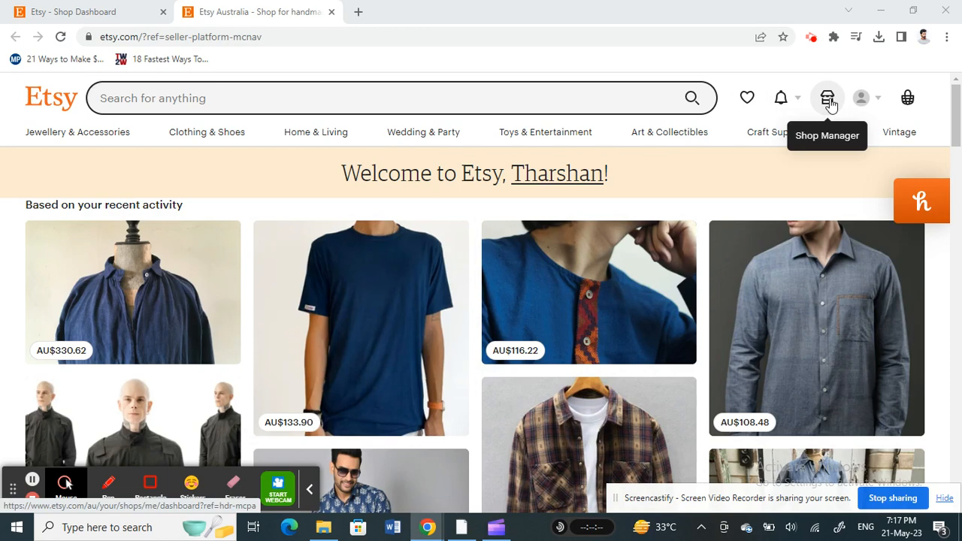
Step: Go to Shop Manager, expand Finances and choose Payment settings
left_click(828, 97)
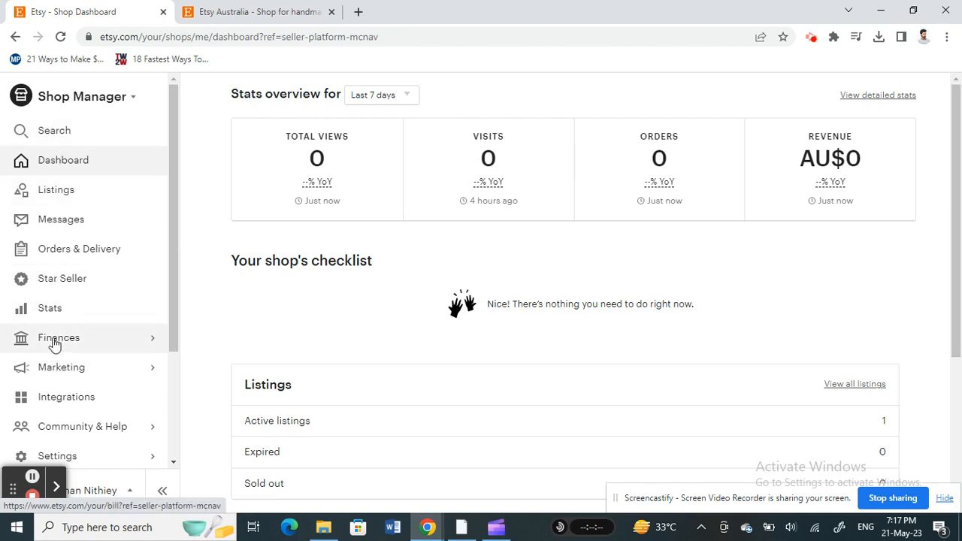
left_click(59, 337)
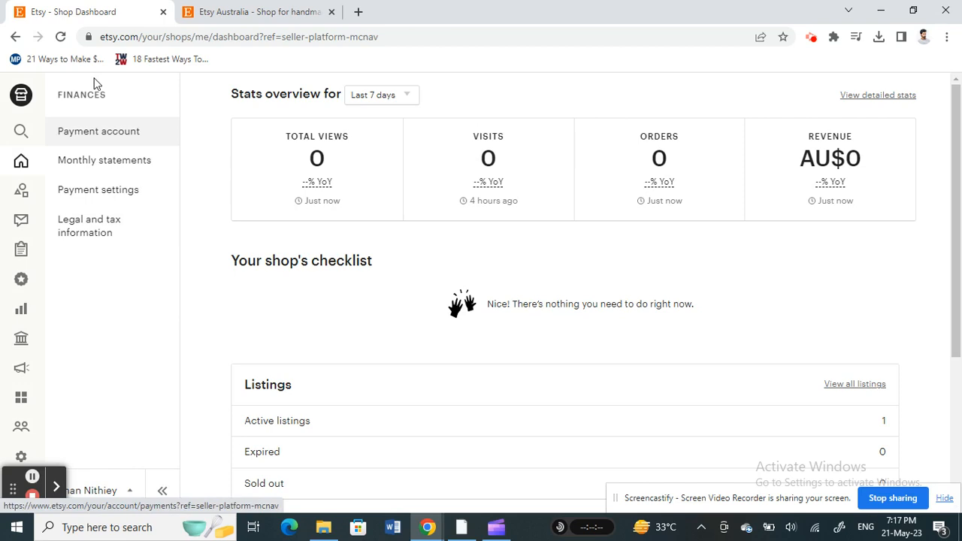
mouse_move(89, 225)
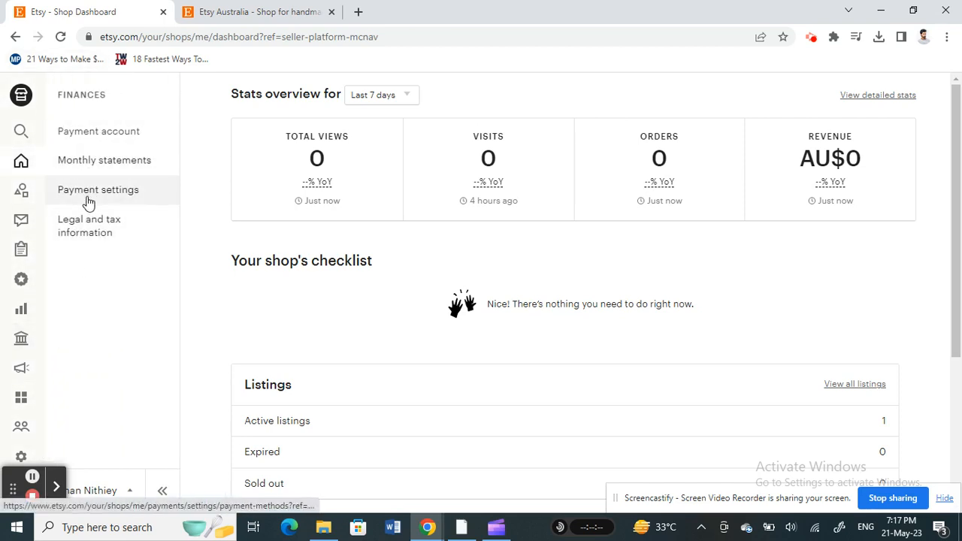
left_click(98, 190)
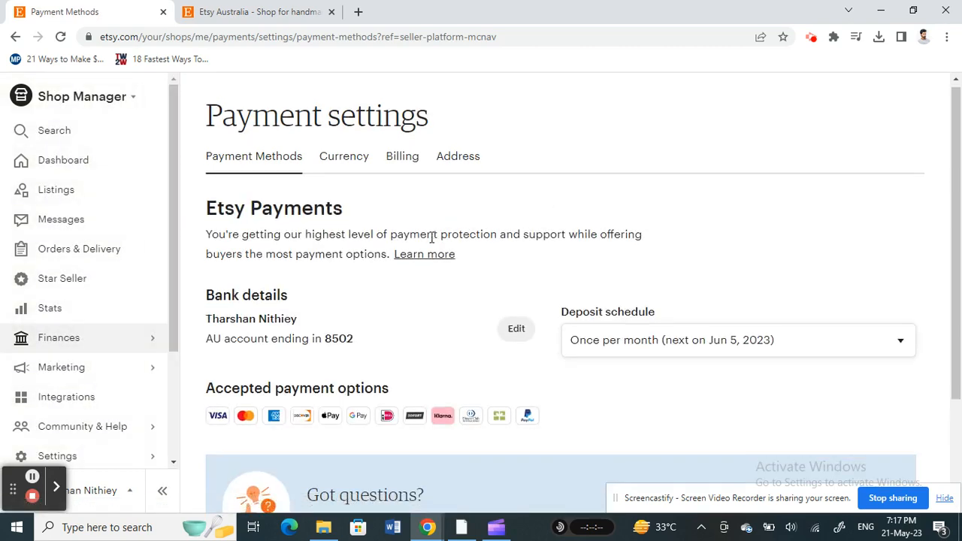
Step: Scroll down the Payment settings page to reveal the Payments FAQ section
scroll("down", 3)
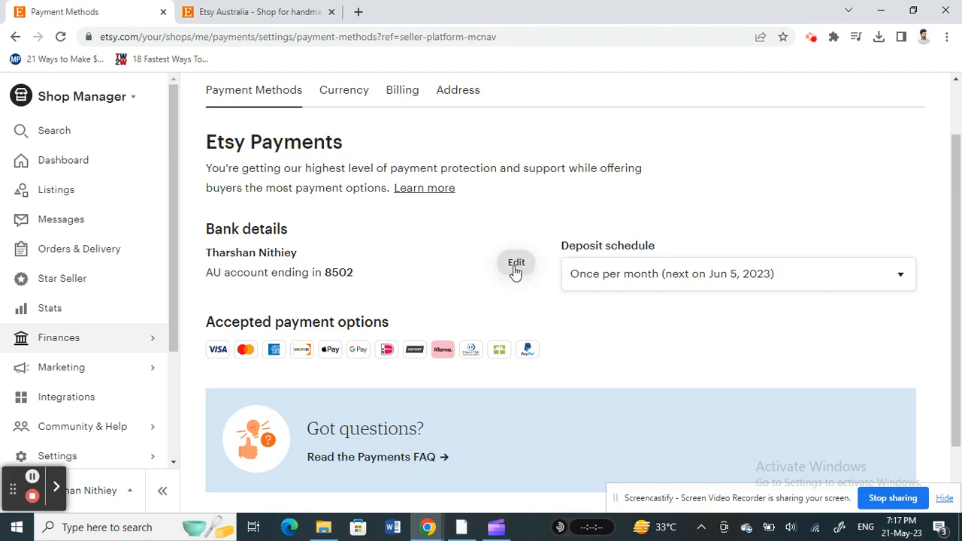
Step: Edit bank details and scroll the form down to 'Save and verify account'
left_click(517, 263)
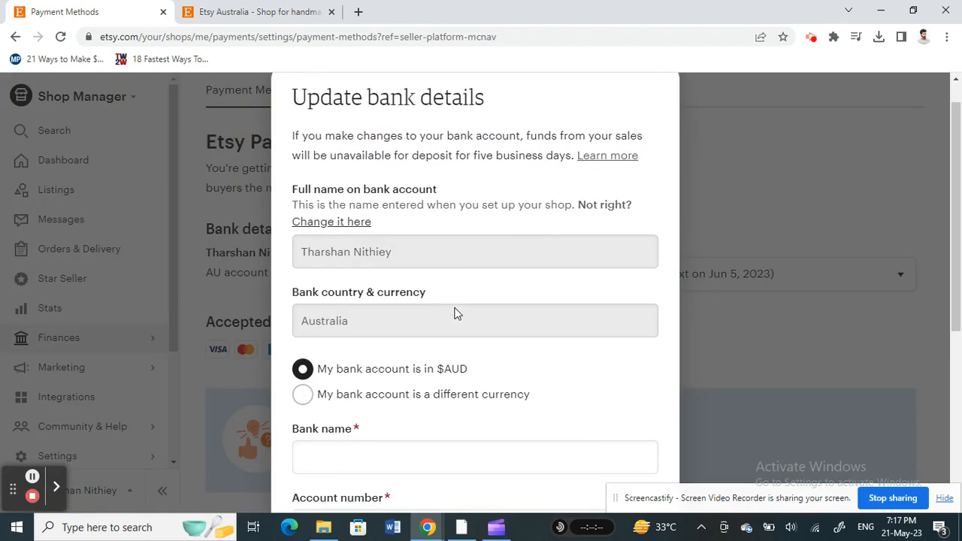
scroll("down", 3)
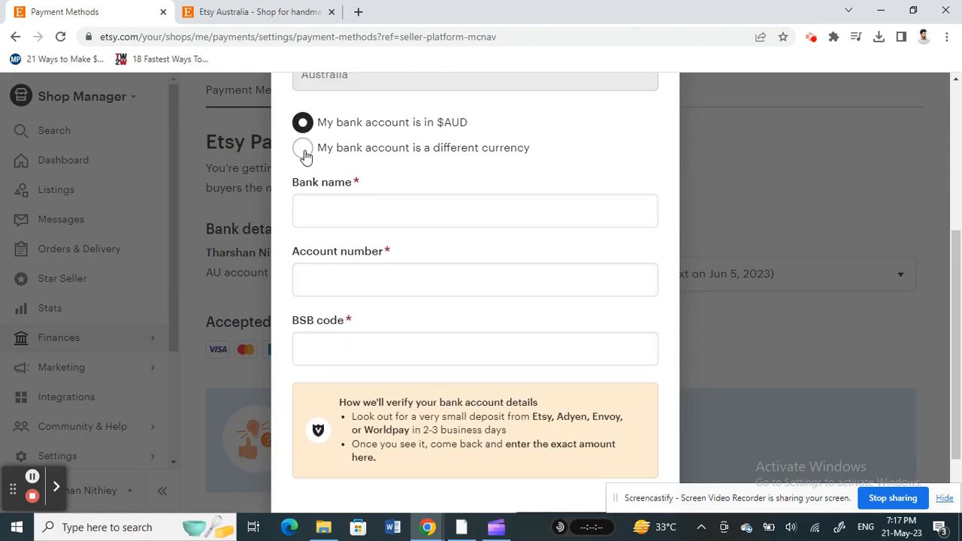
mouse_move(310, 158)
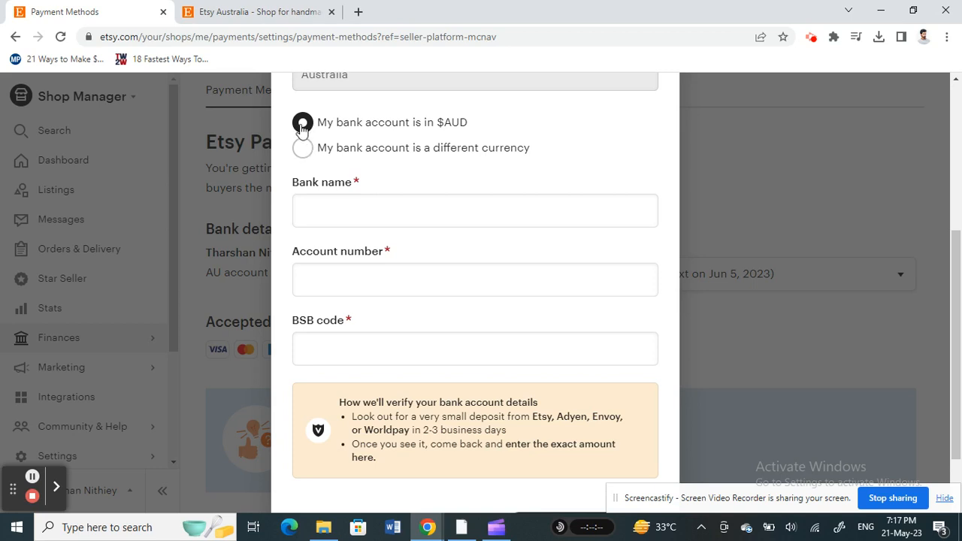
scroll("down", 3)
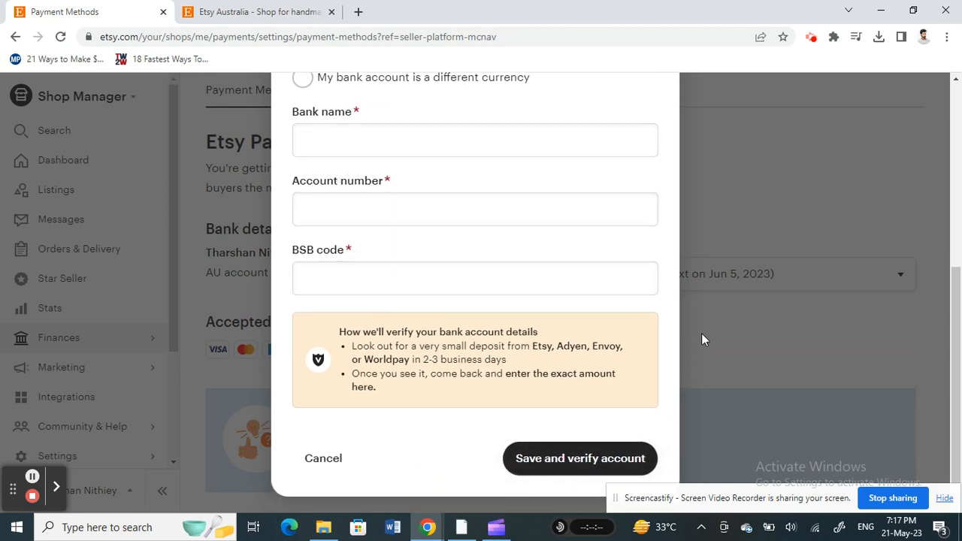
mouse_move(745, 360)
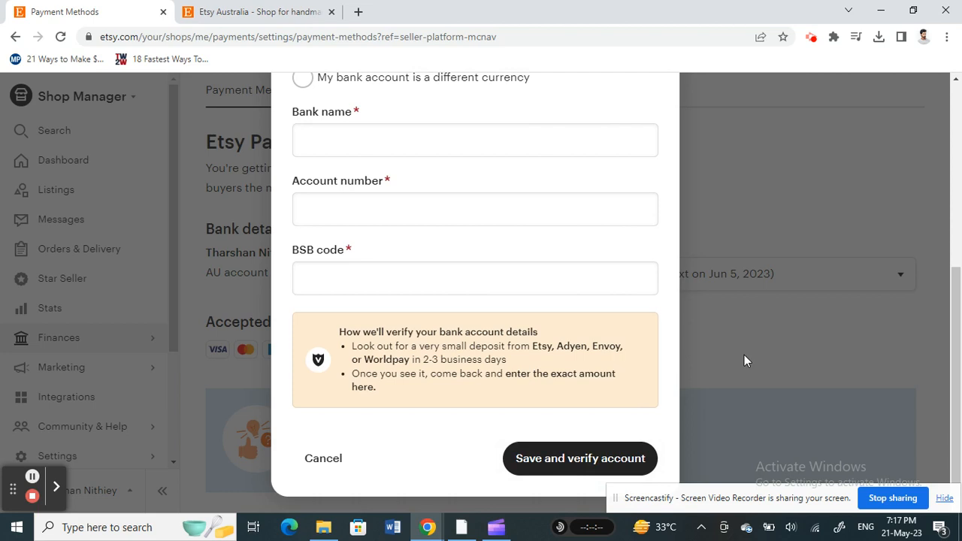
mouse_move(154, 457)
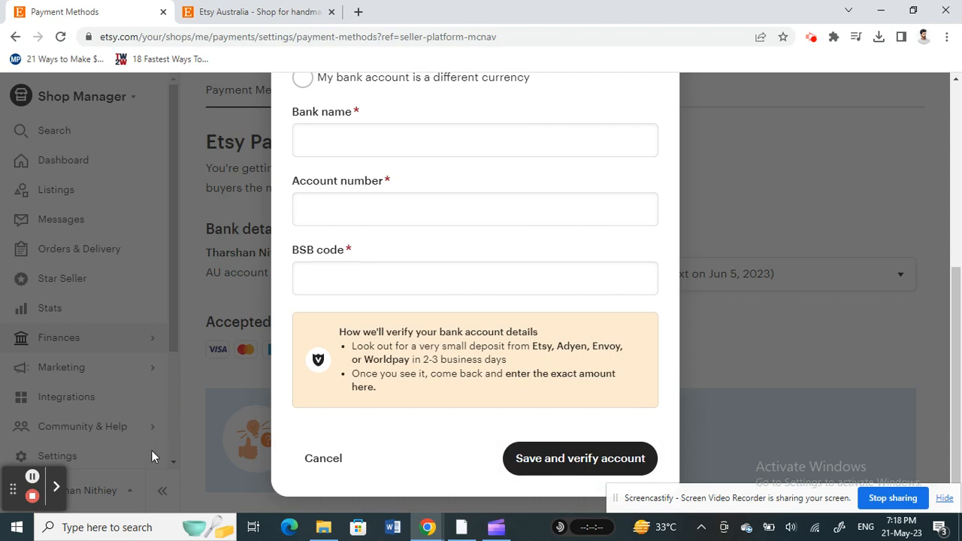